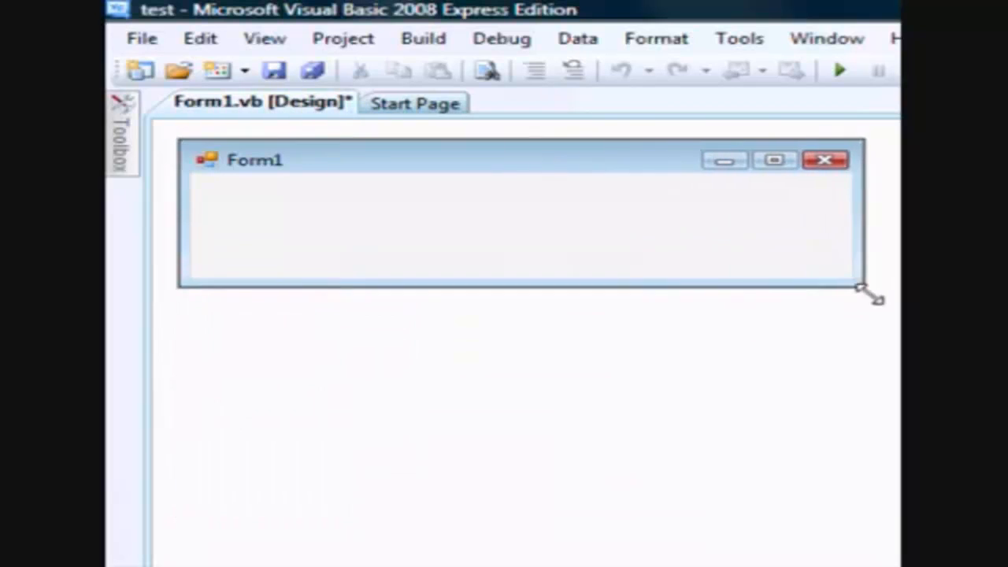
- Make Form1 taller and add a full-width TextBox above Button1 and Button2
drag(869, 296, 882, 343)
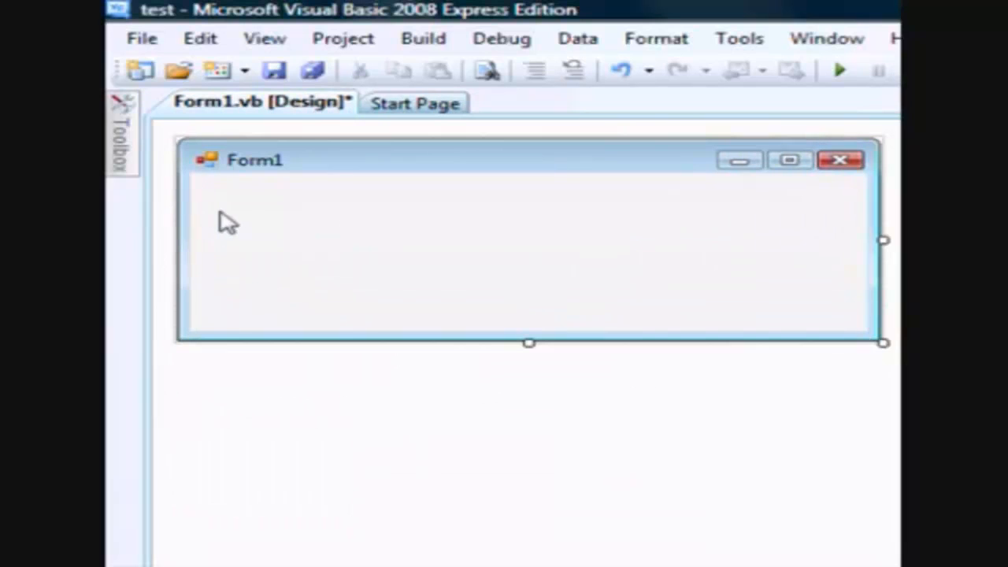
click(123, 129)
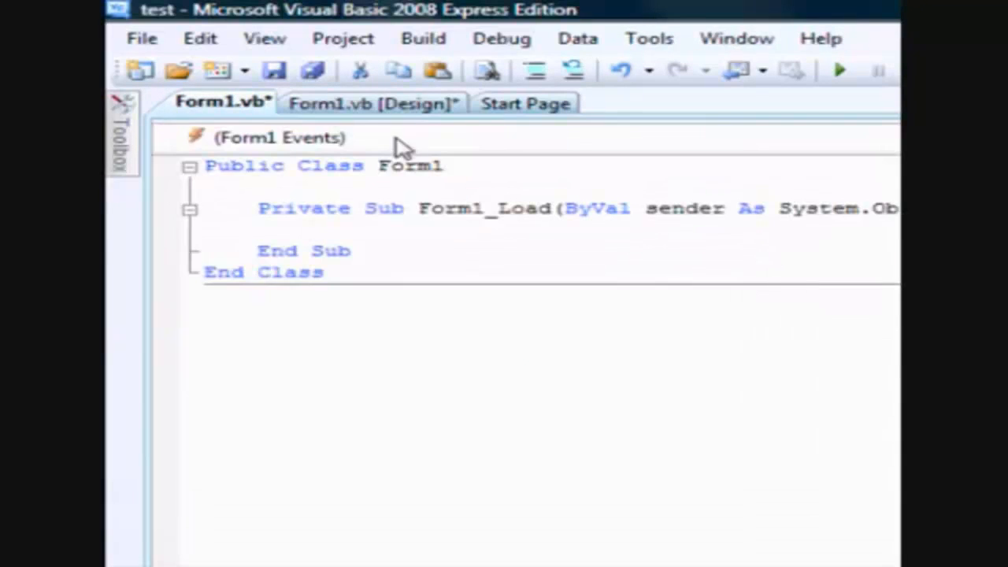
click(370, 104)
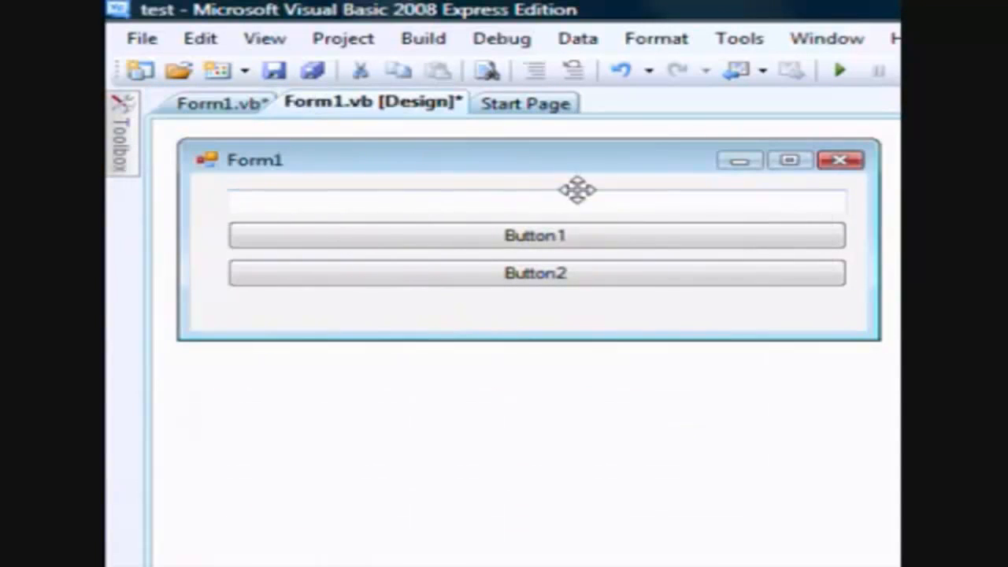
mouse_move(863, 130)
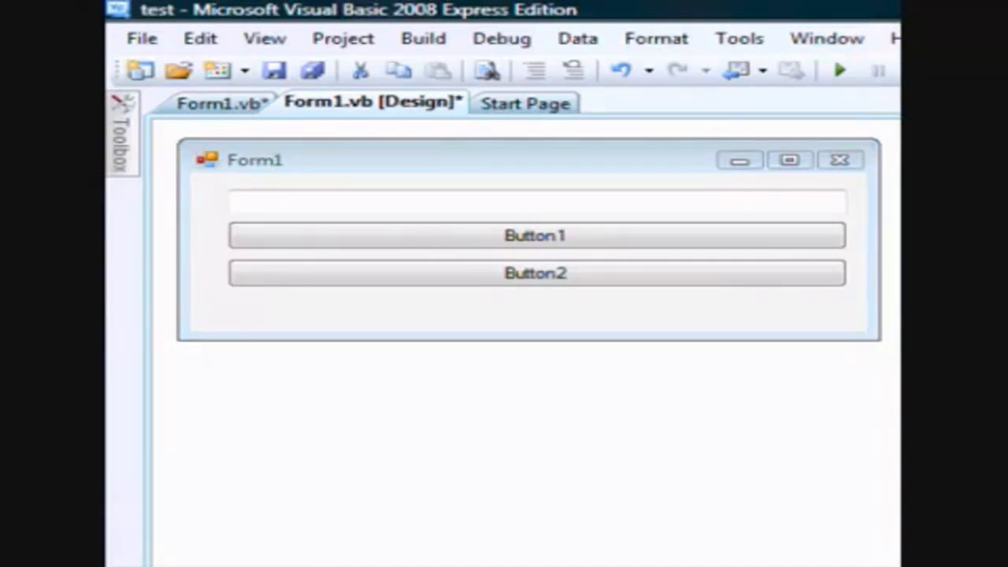
- Set Timer1's Interval property to 1000 milliseconds
scroll(down, 3)
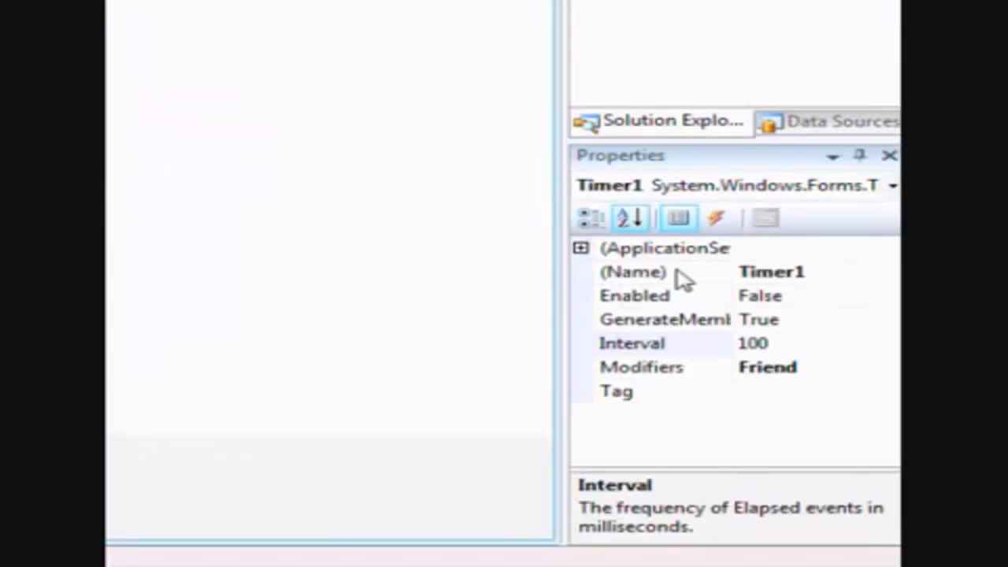
click(753, 343)
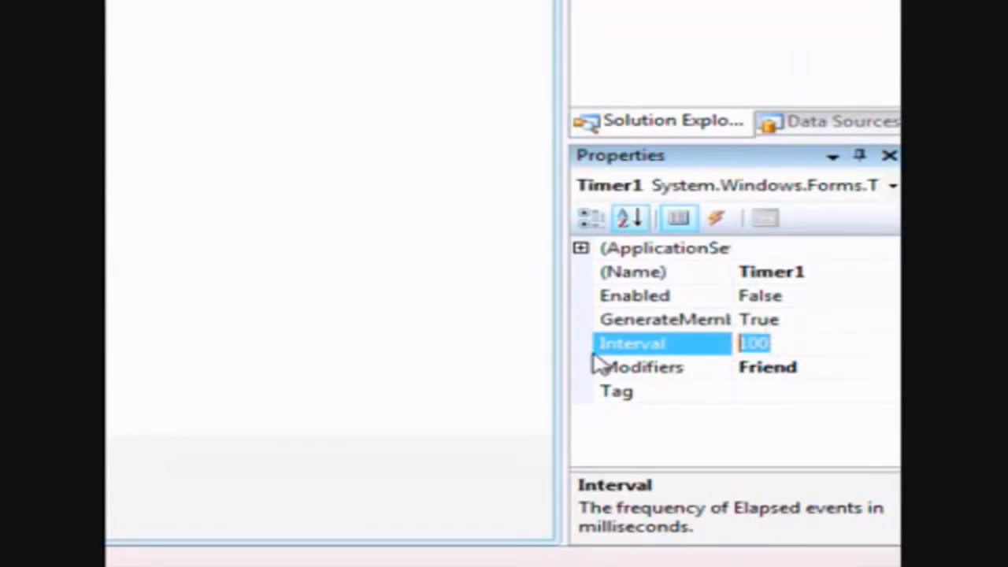
text(1)
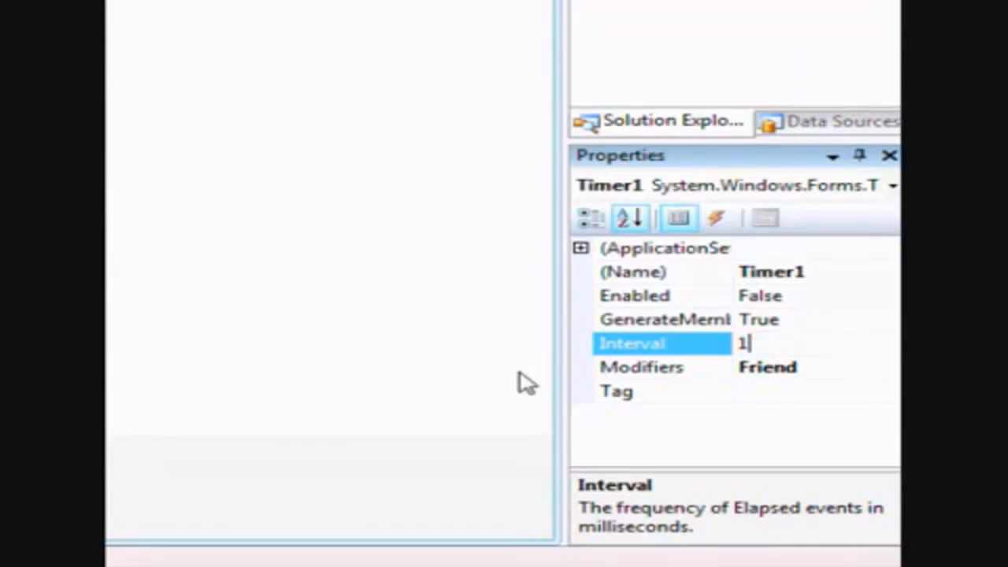
text(000)
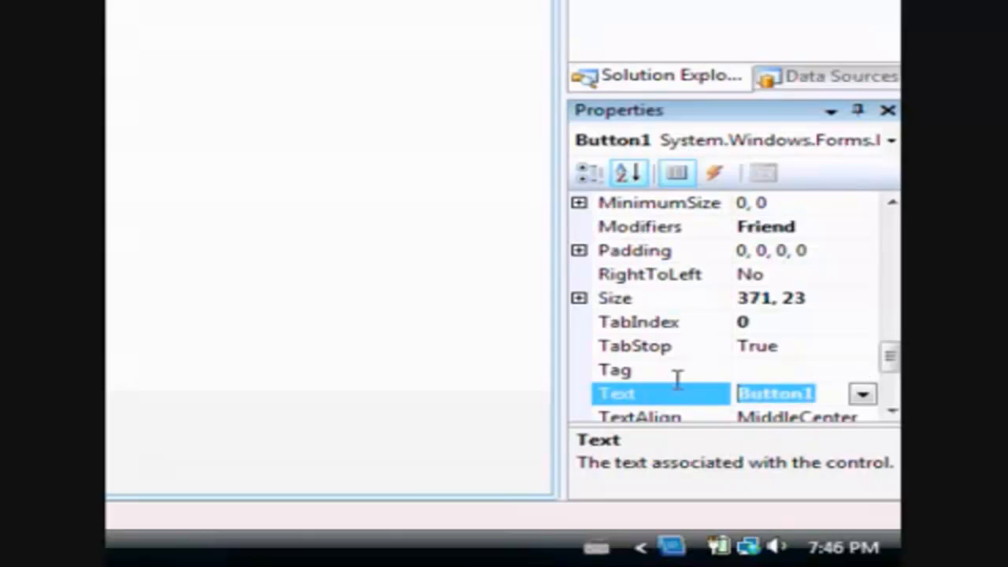
- Set Button1's Text to Start and Button2's Text to Stop
text(Sa)
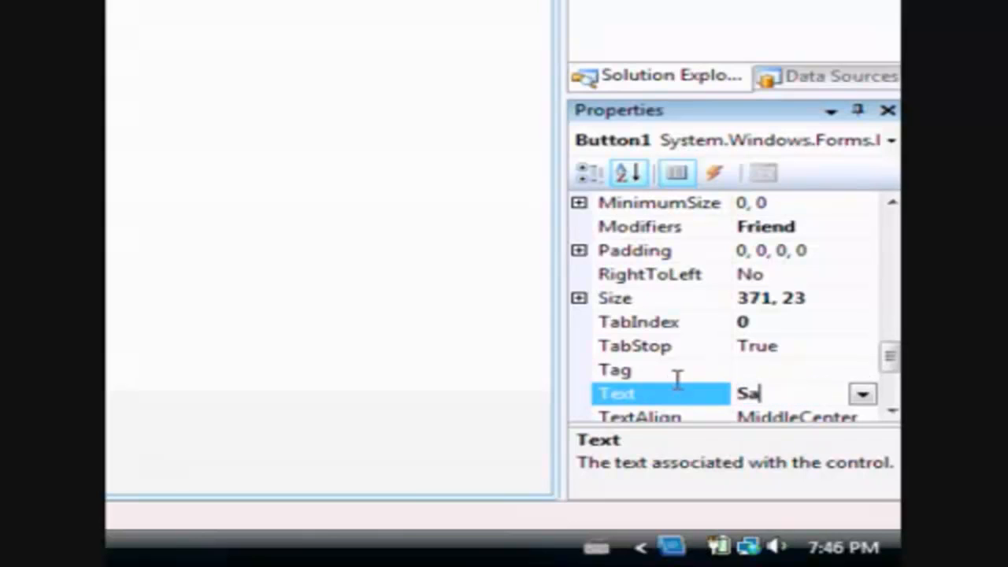
key(Backspace)
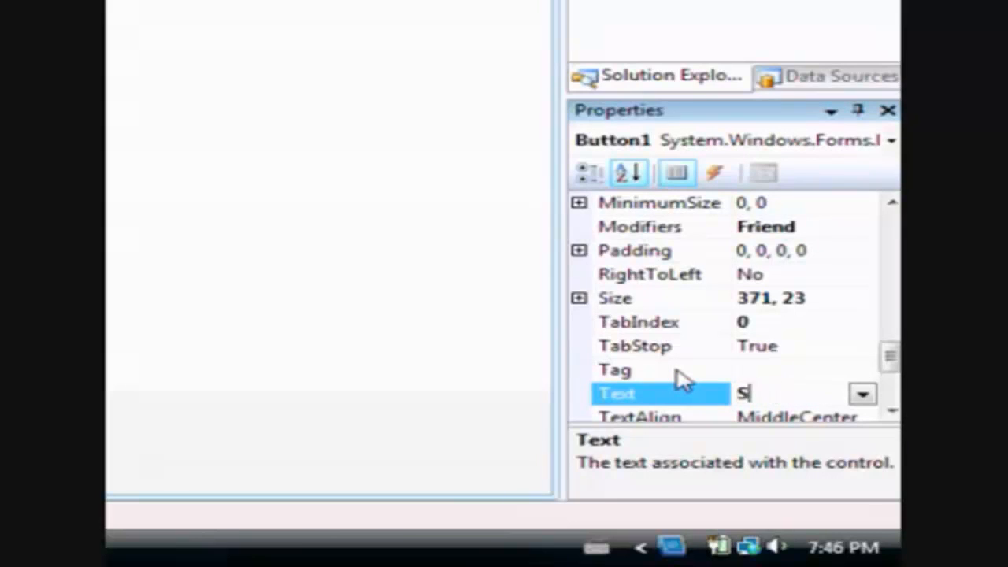
text(tart)
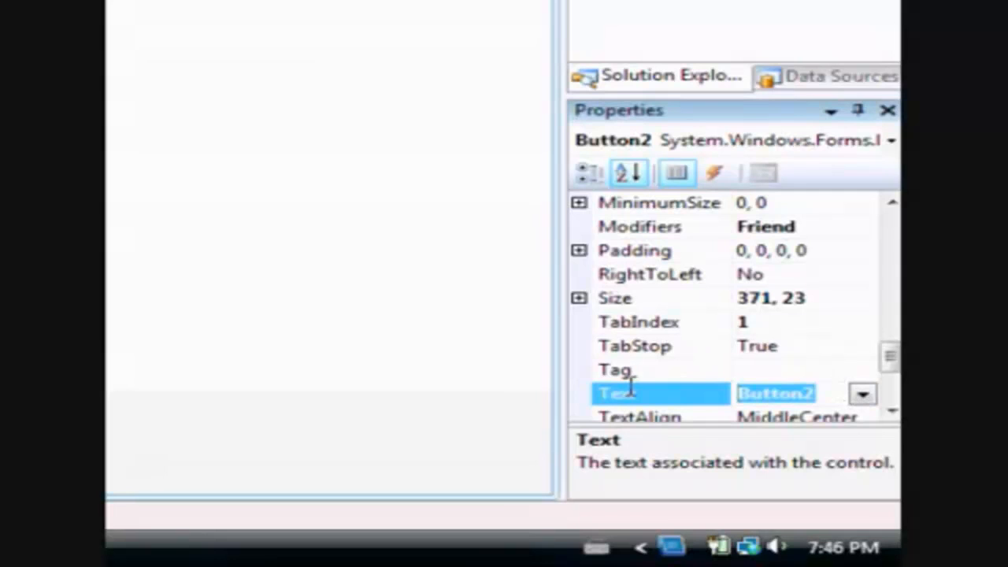
text(Stop)
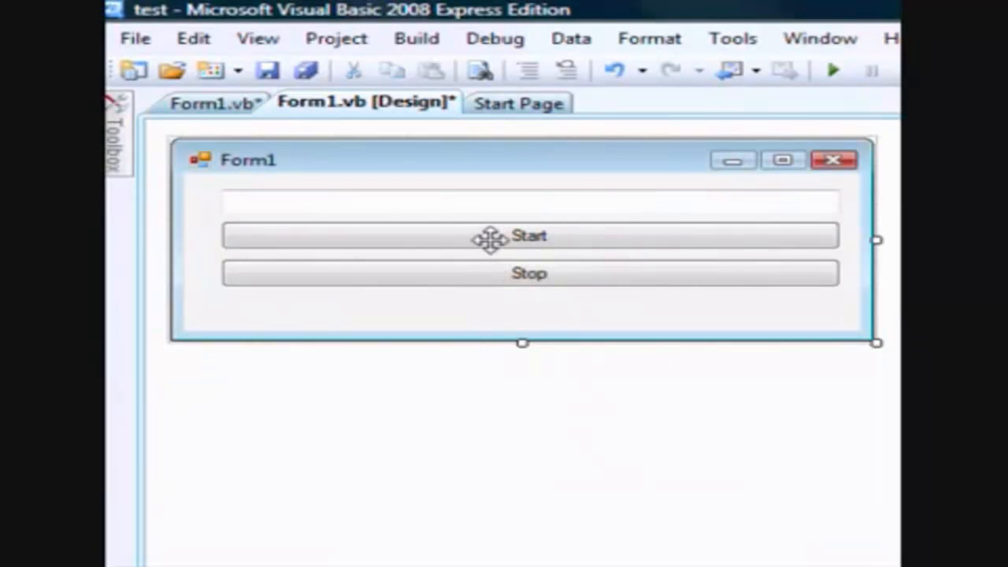
- Give the Start button a click handler with Timer1.Enabled = True
double_click(529, 236)
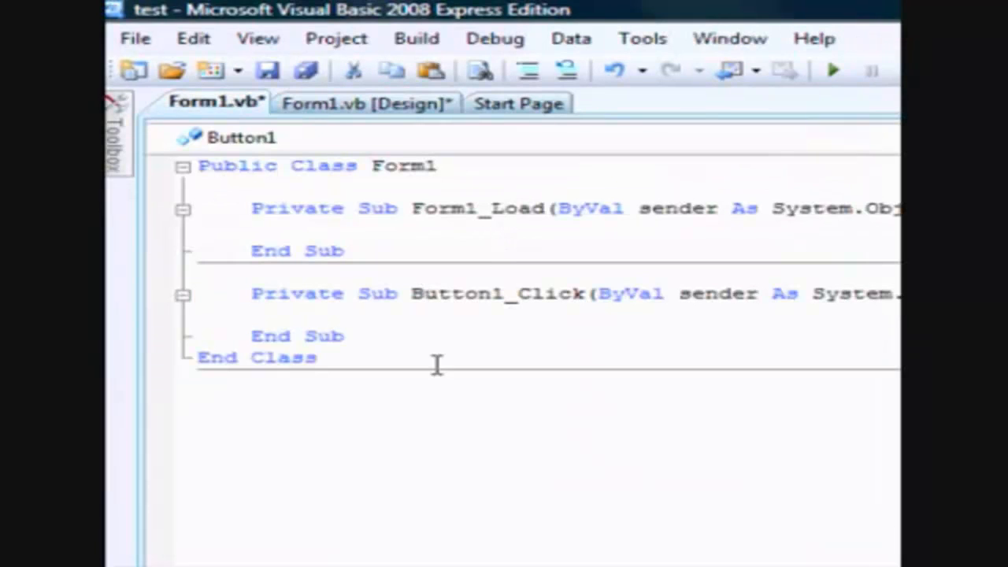
mouse_move(488, 480)
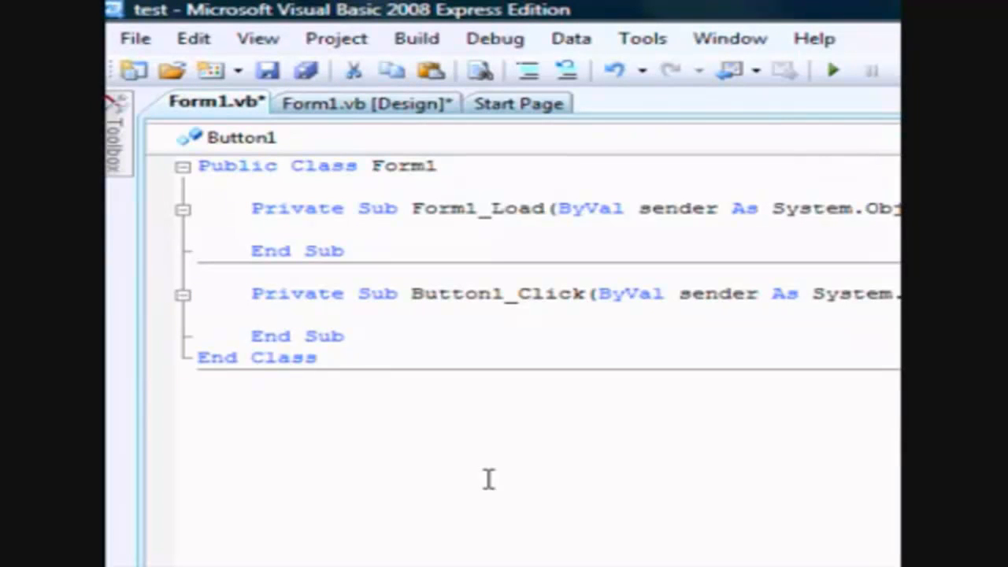
text(Timer1.)
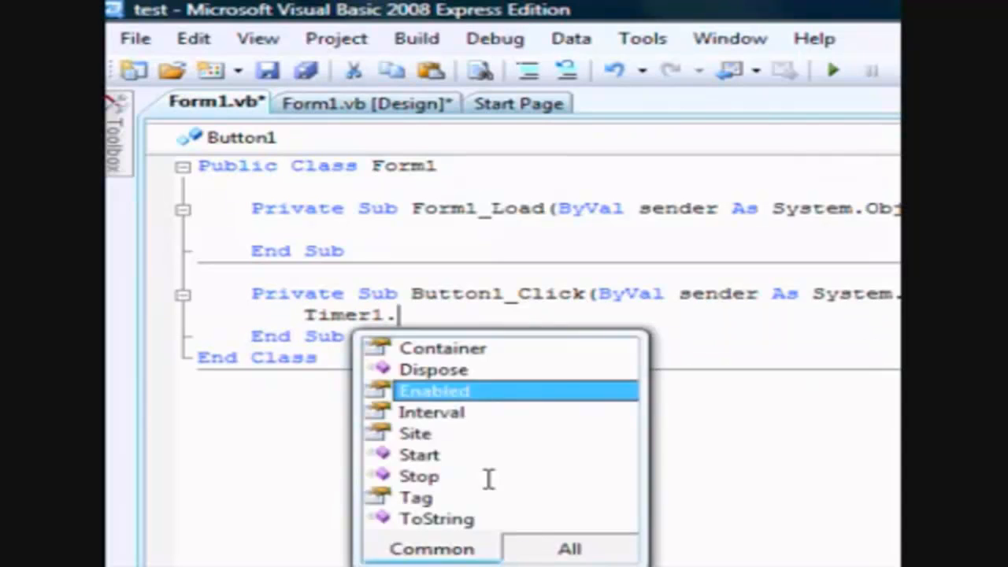
text(enabled)
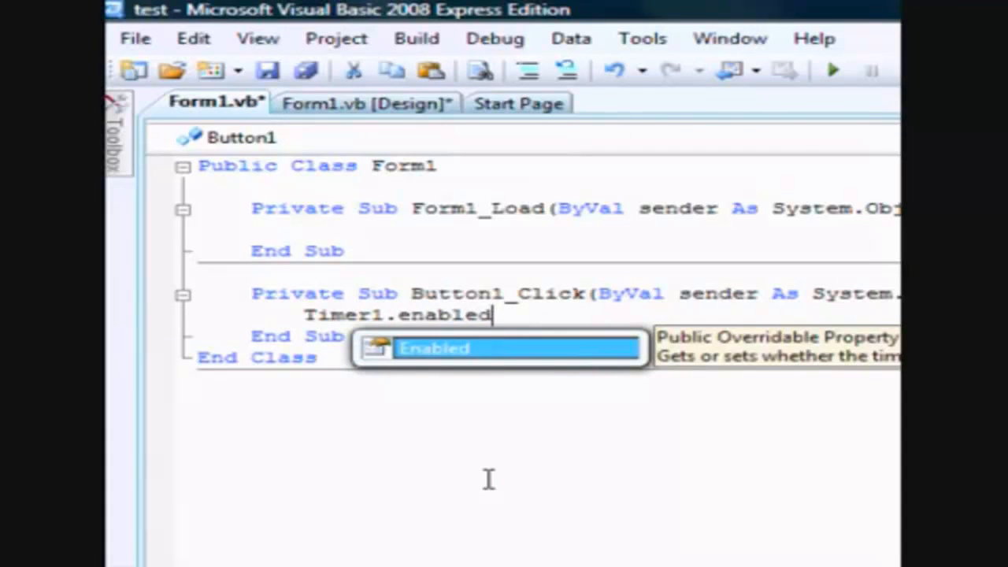
text(= t)
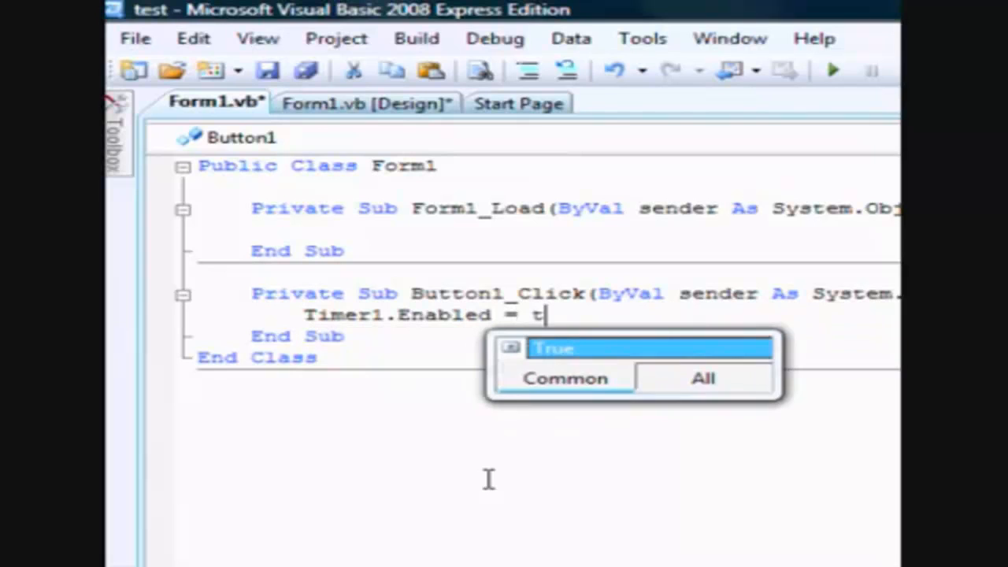
text(rue)
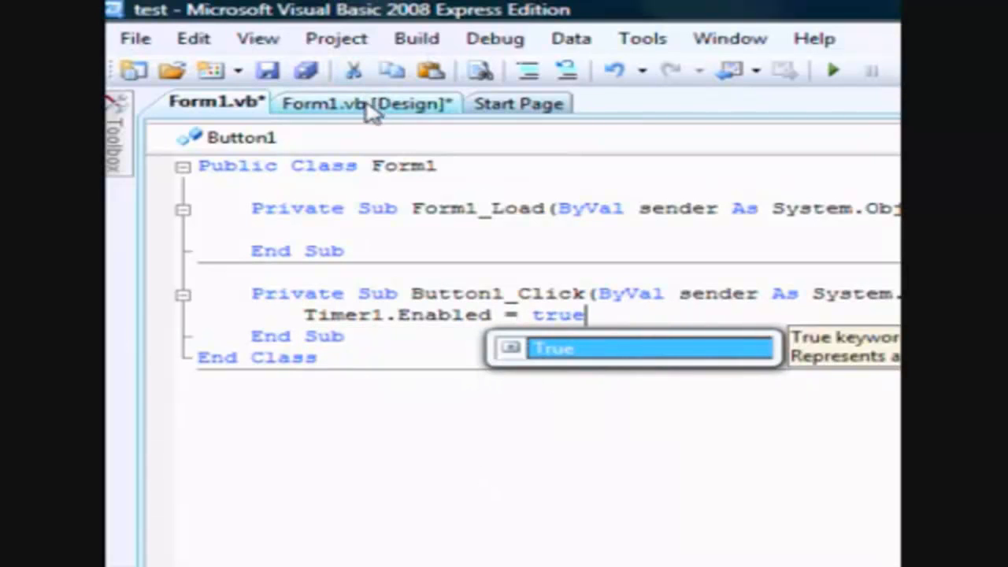
- Begin the Stop button's handler with Timer1.Enabled for disabling the timer
click(365, 104)
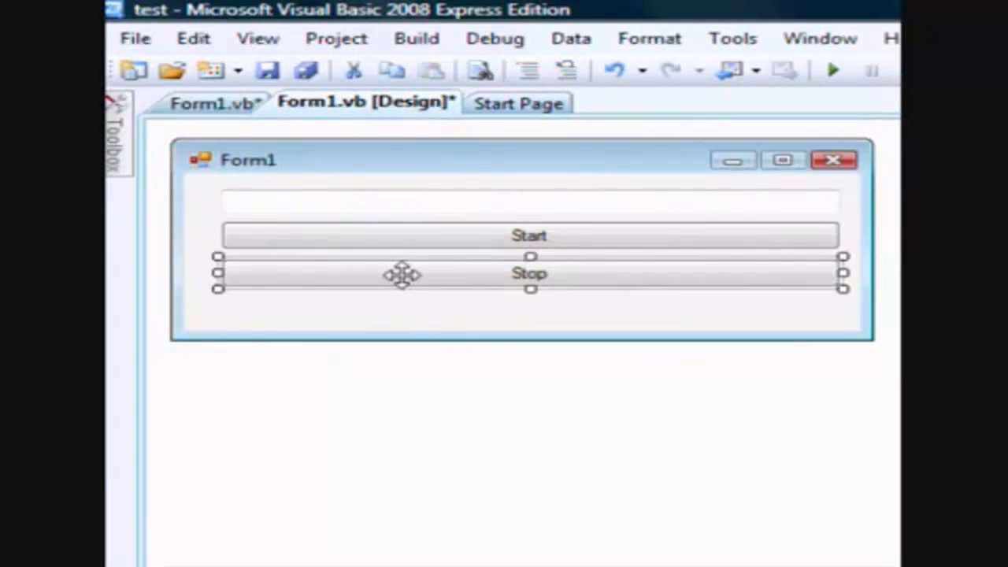
text(tim)
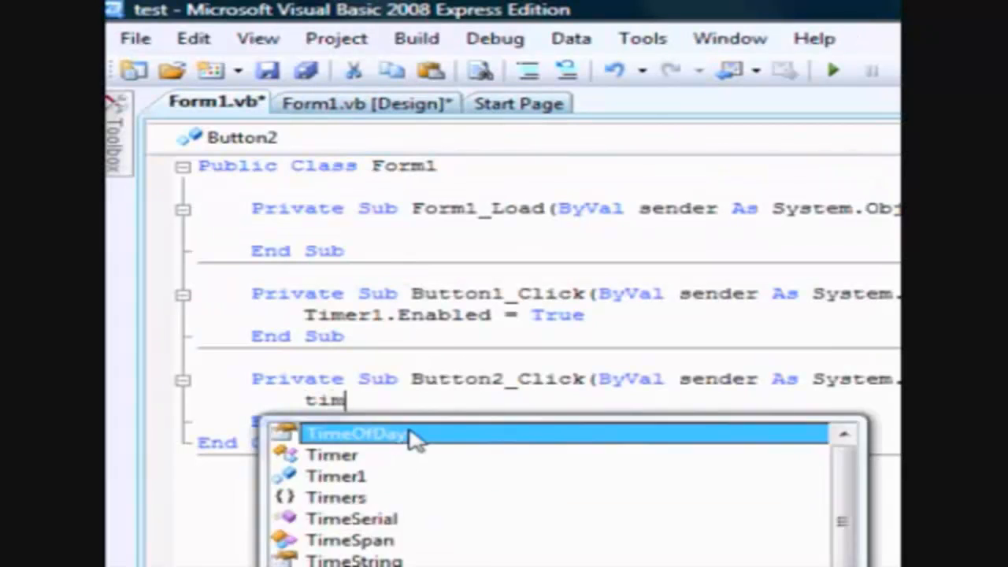
text(Timer1.enabled = fal)
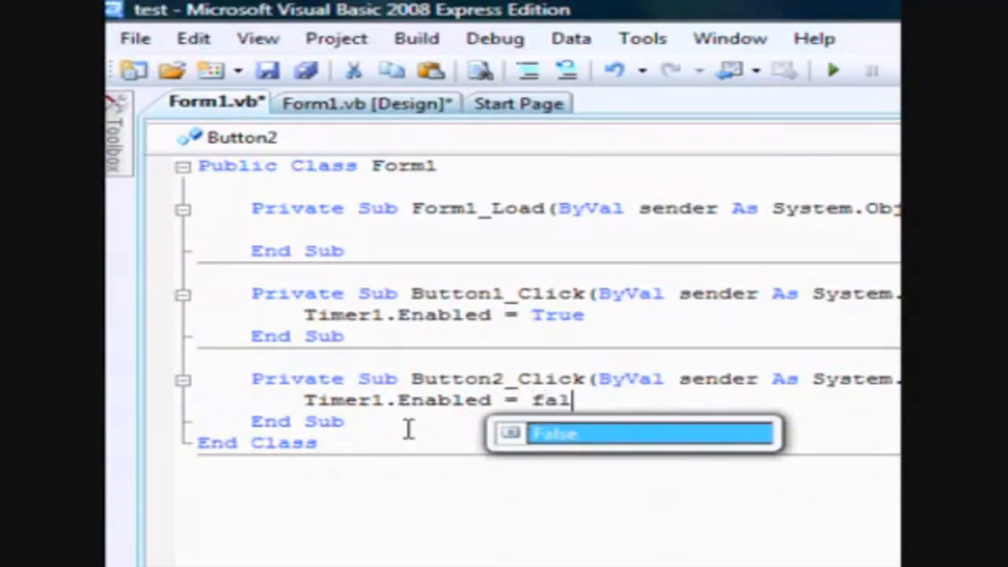
click(363, 102)
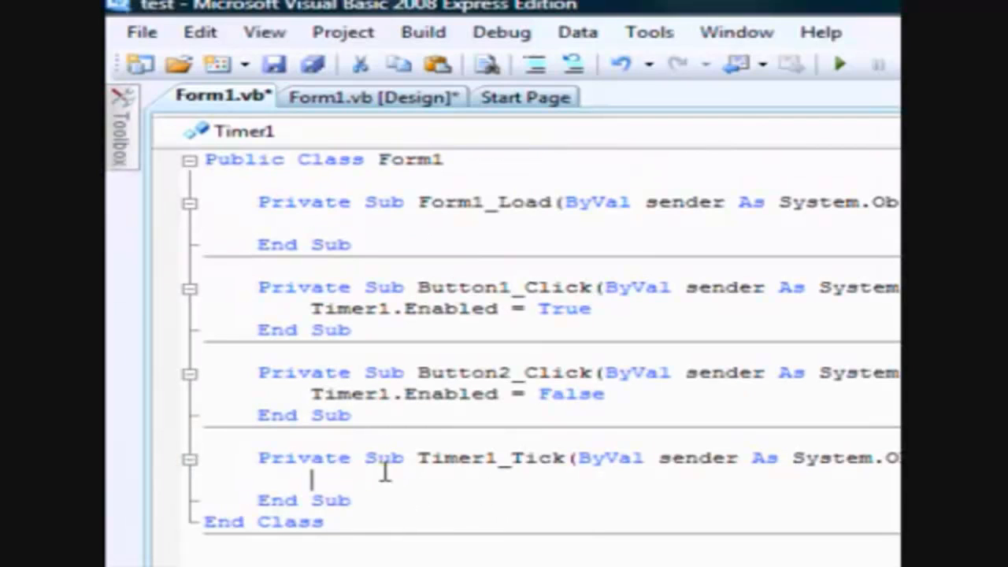
- Add My.Computer.Keyboard.SendKeys(TextBox1.Text) to Timer1_Tick
text(My.comput)
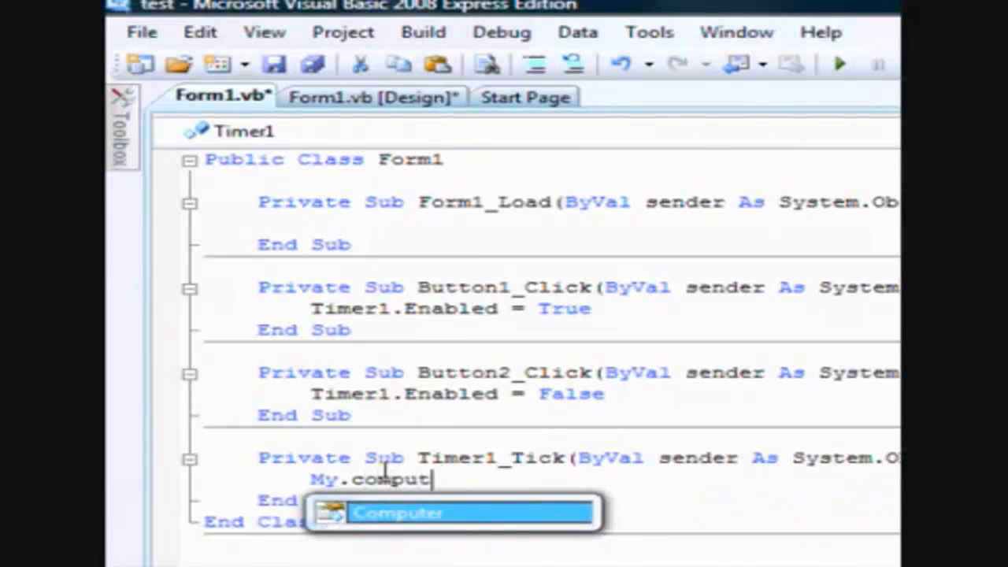
text(Computer.keyboard.)
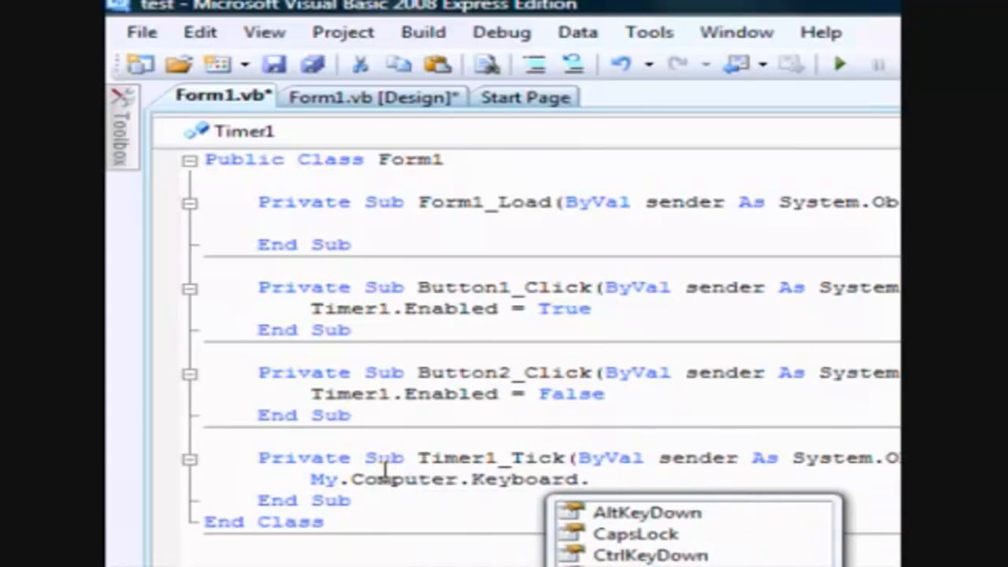
text(sendkeys)
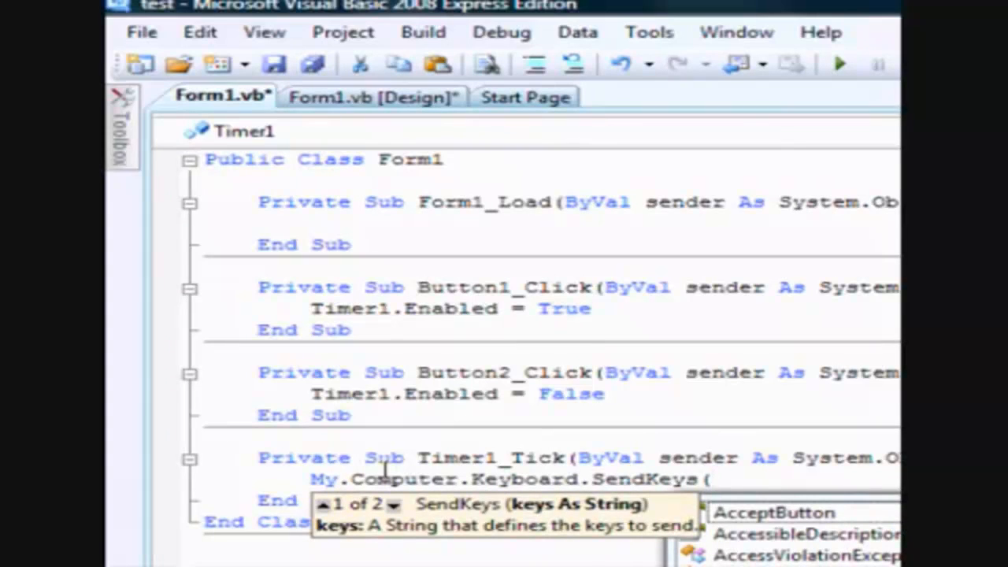
text(textbox1)
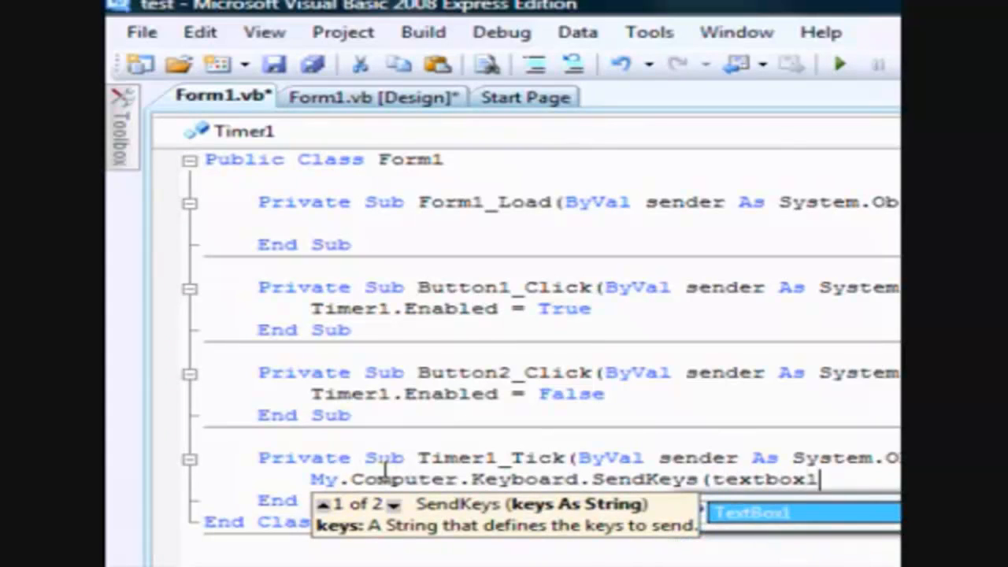
text(.text))
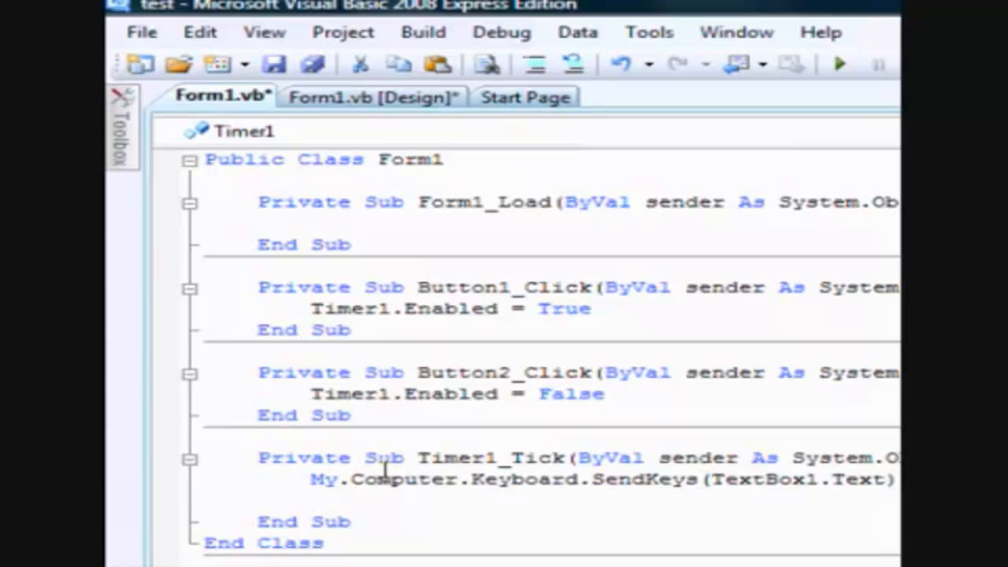
- Add My.Computer.Keyboard.SendKeys("{enter}") after it in Timer1_Tick
text(My.Computer.Keyboard.s)
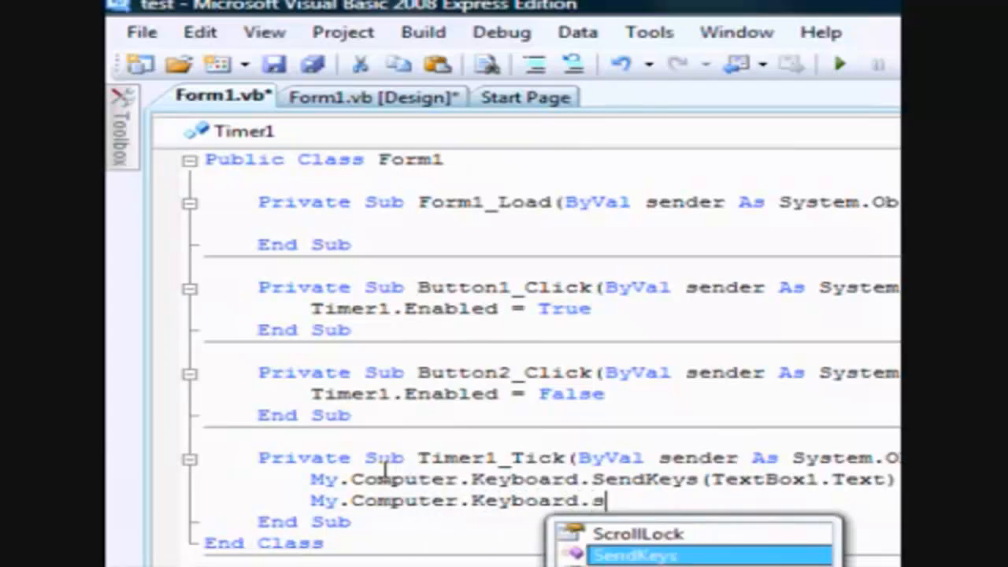
text(endkeys)
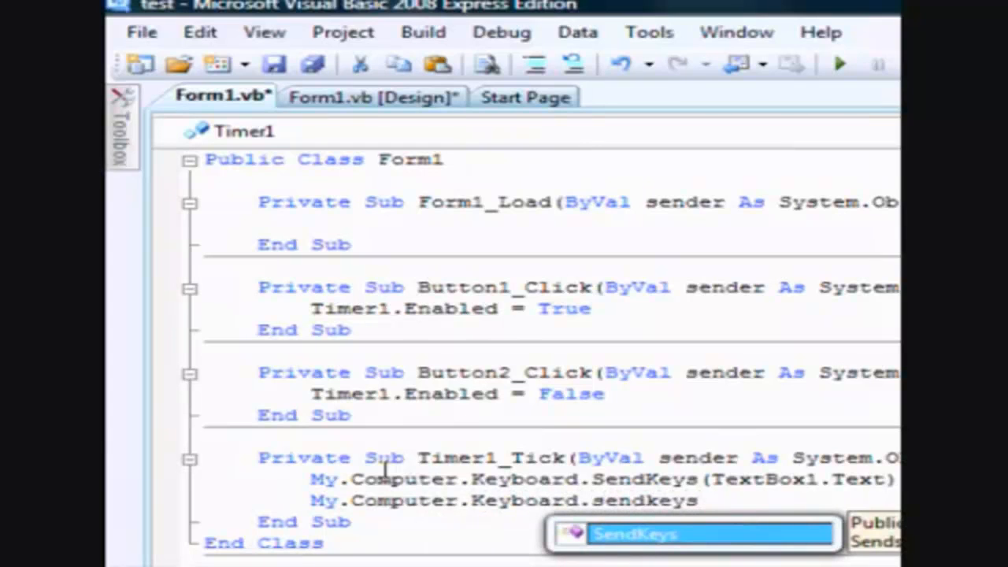
text((")
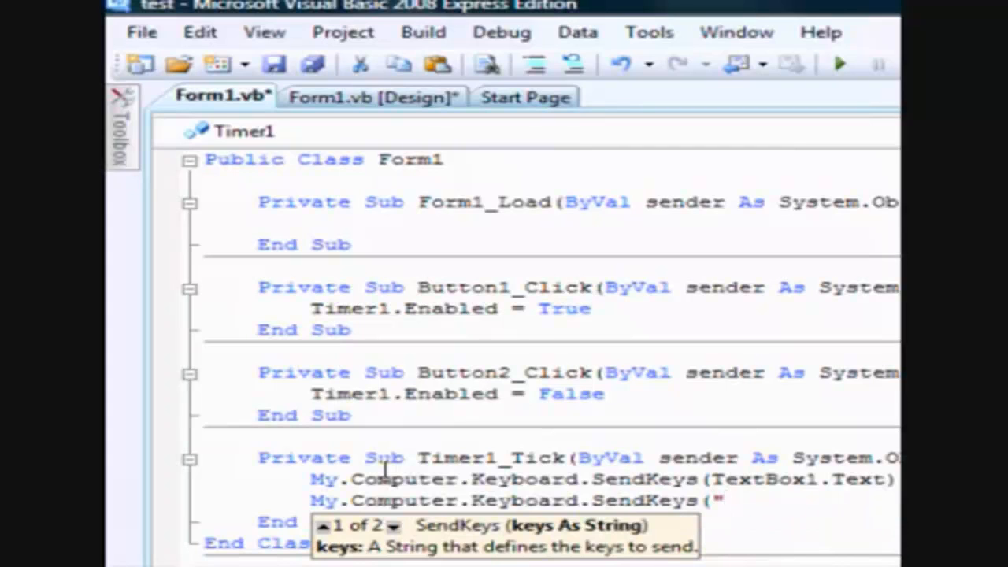
click(721, 501)
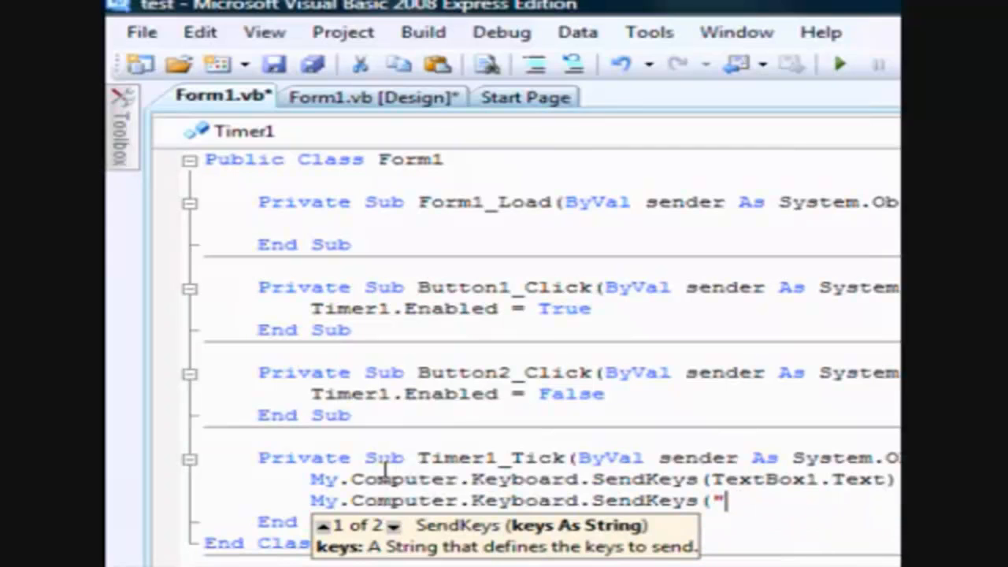
text({)
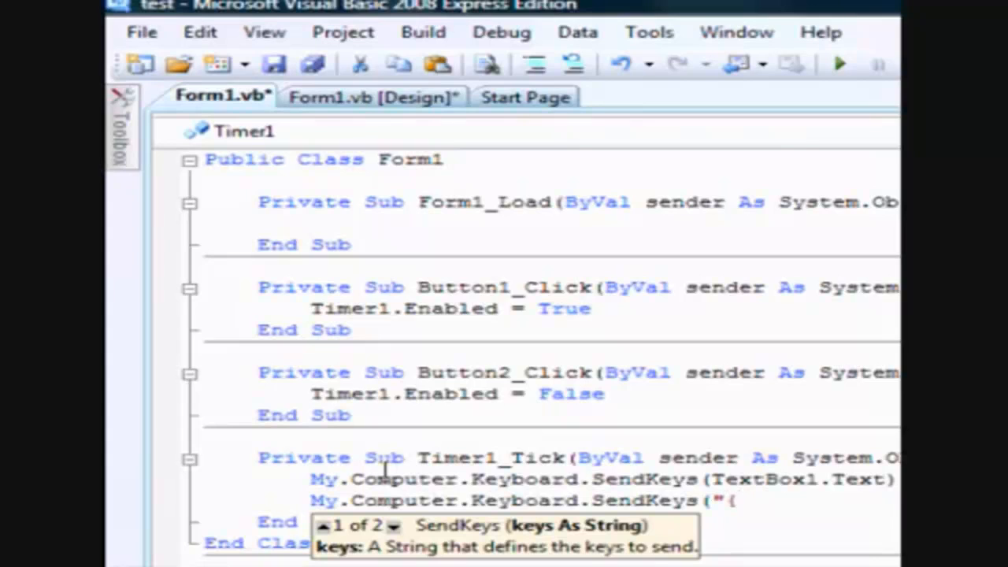
text(ent)
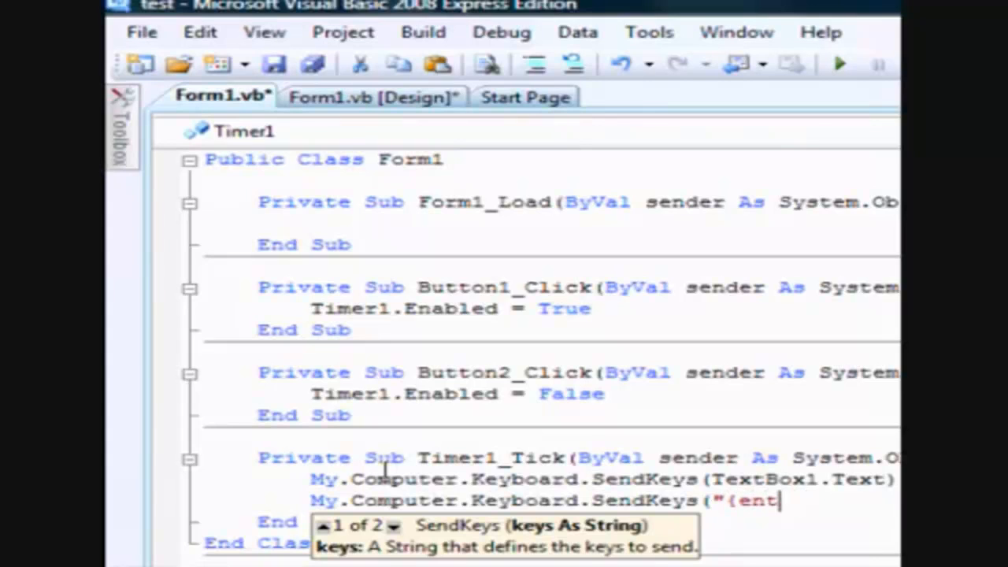
text(er)})
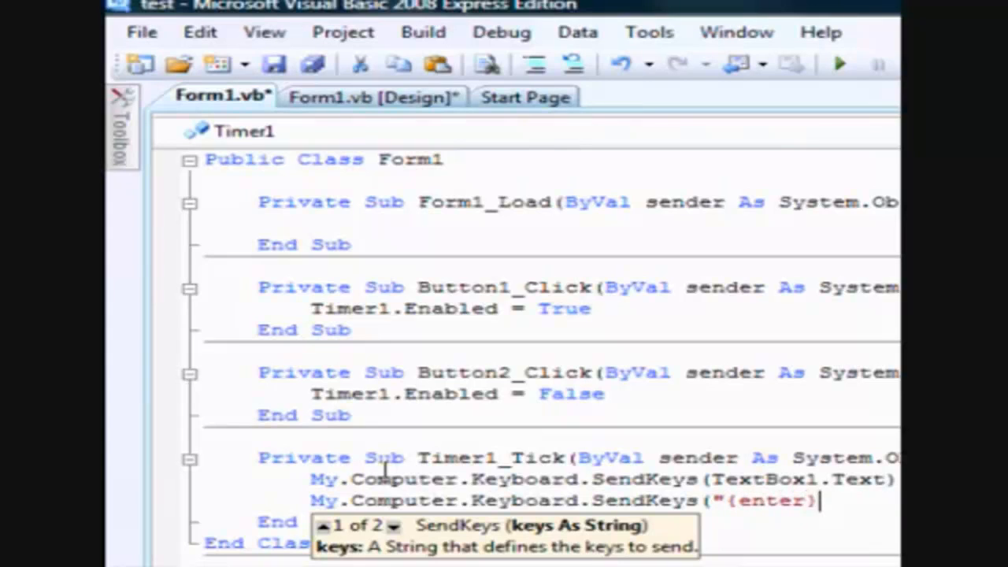
text("))
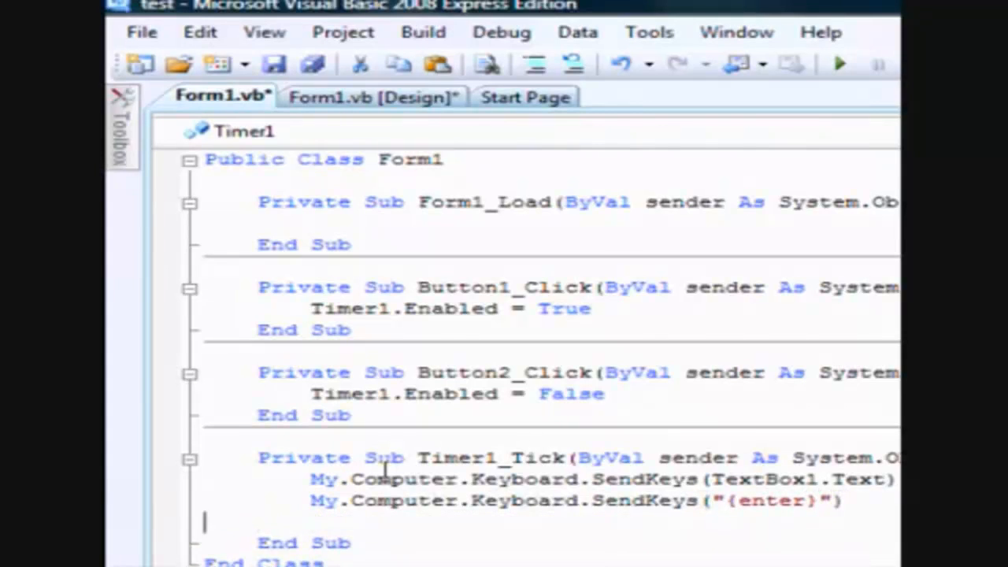
click(371, 96)
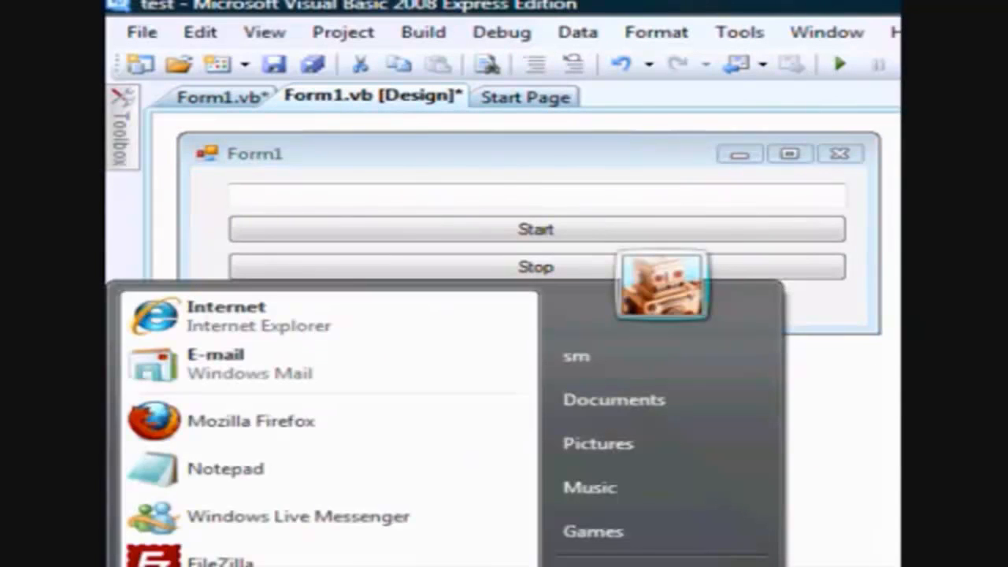
- Launch Notepad from the Start menu to receive the sent text
click(226, 468)
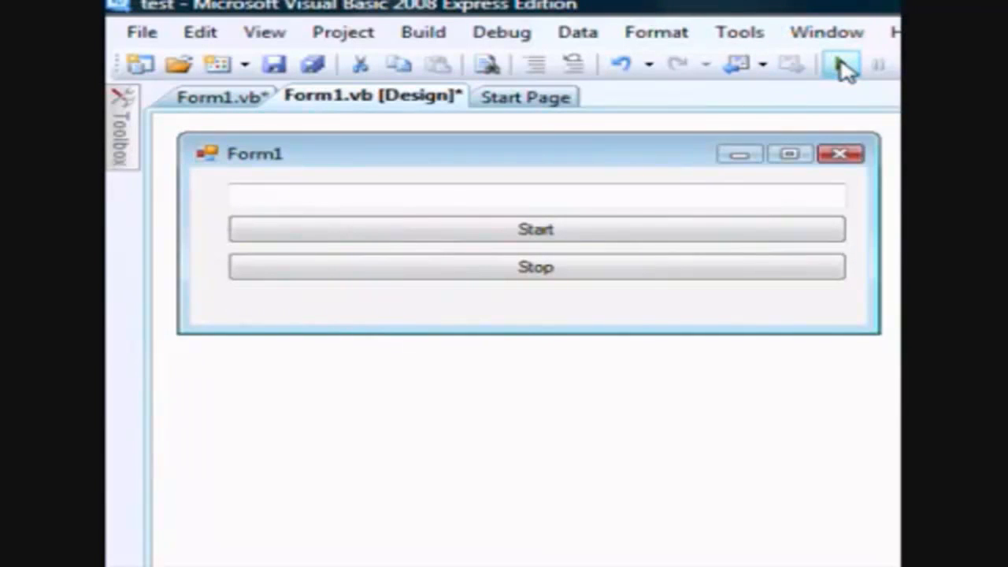
- Run the form, enter "Hello everyone, how are you doing?" and start spamming Notepad
click(841, 65)
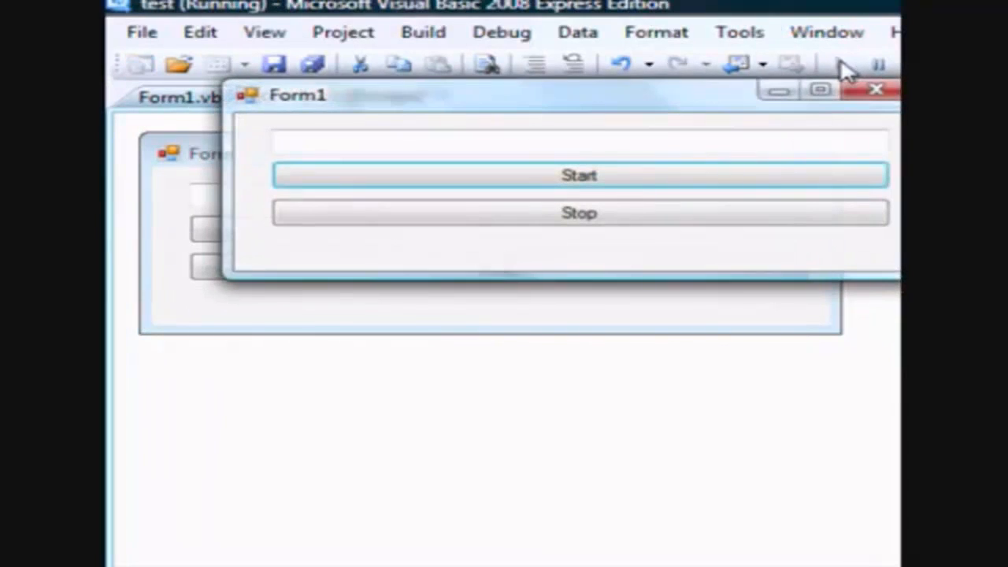
click(579, 213)
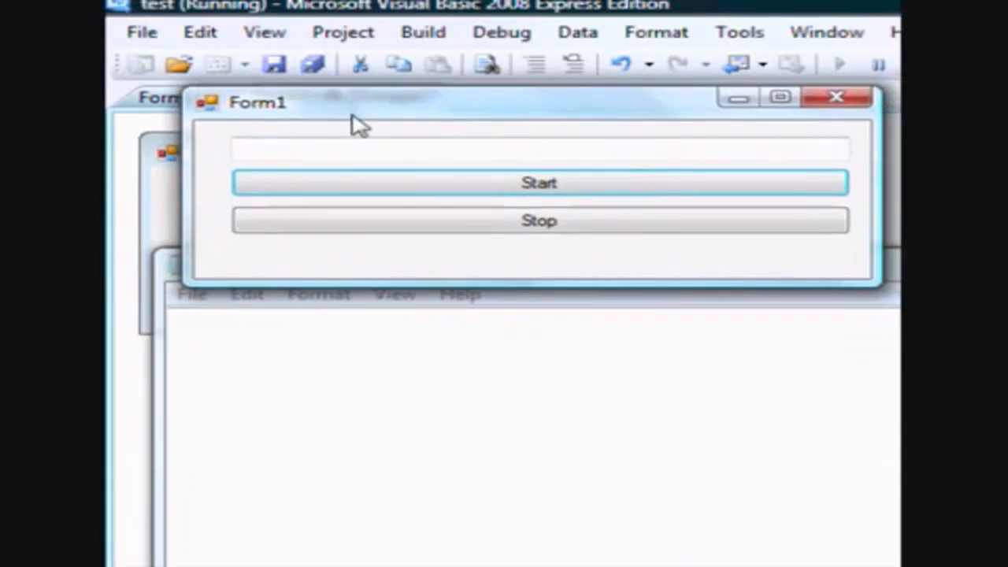
text(Hello everyone, how are youi)
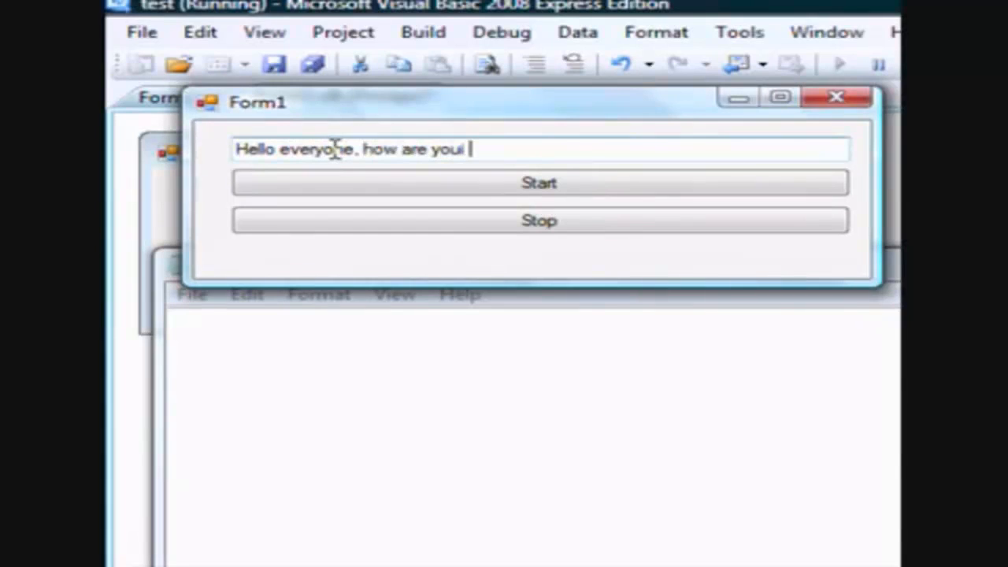
text(doing?)
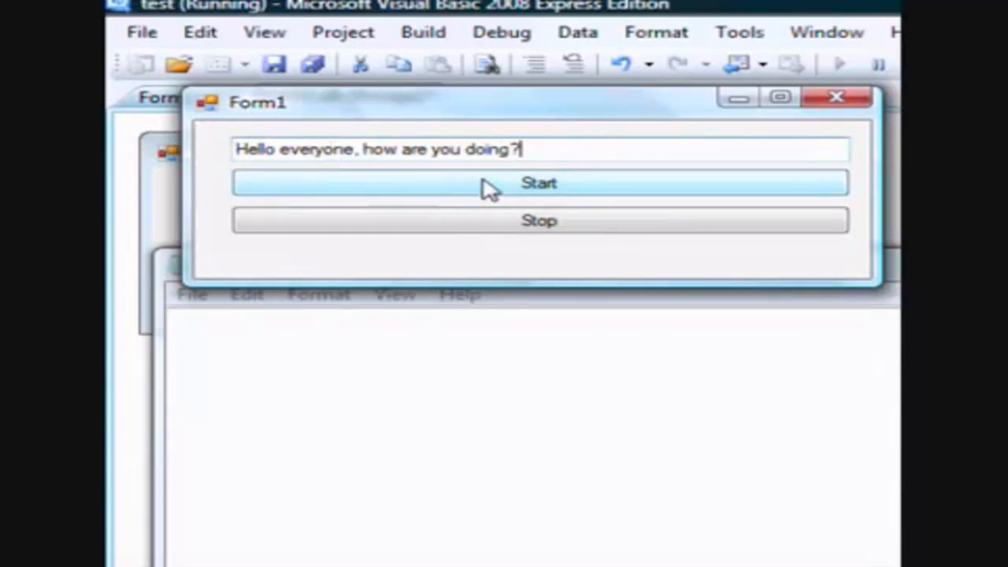
click(538, 183)
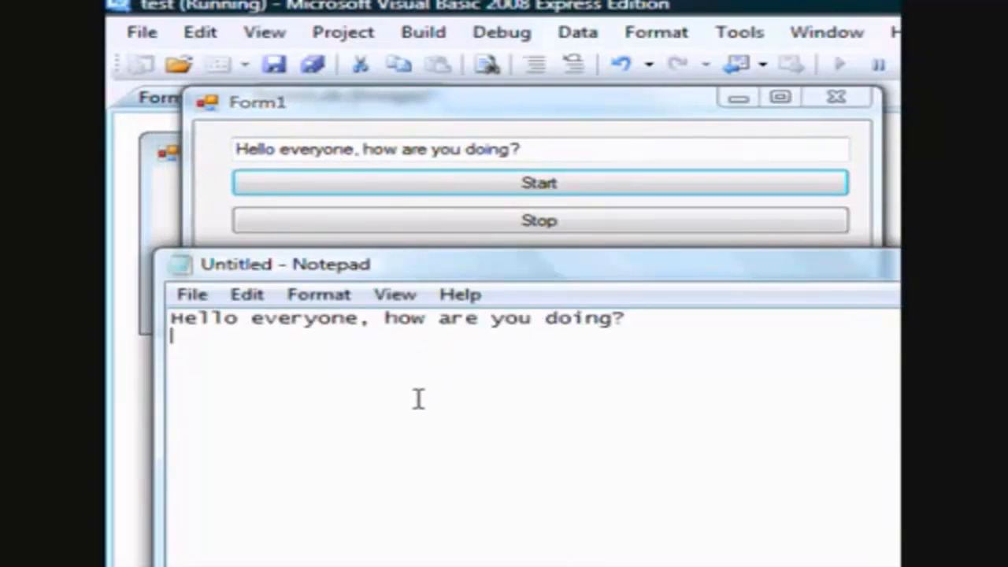